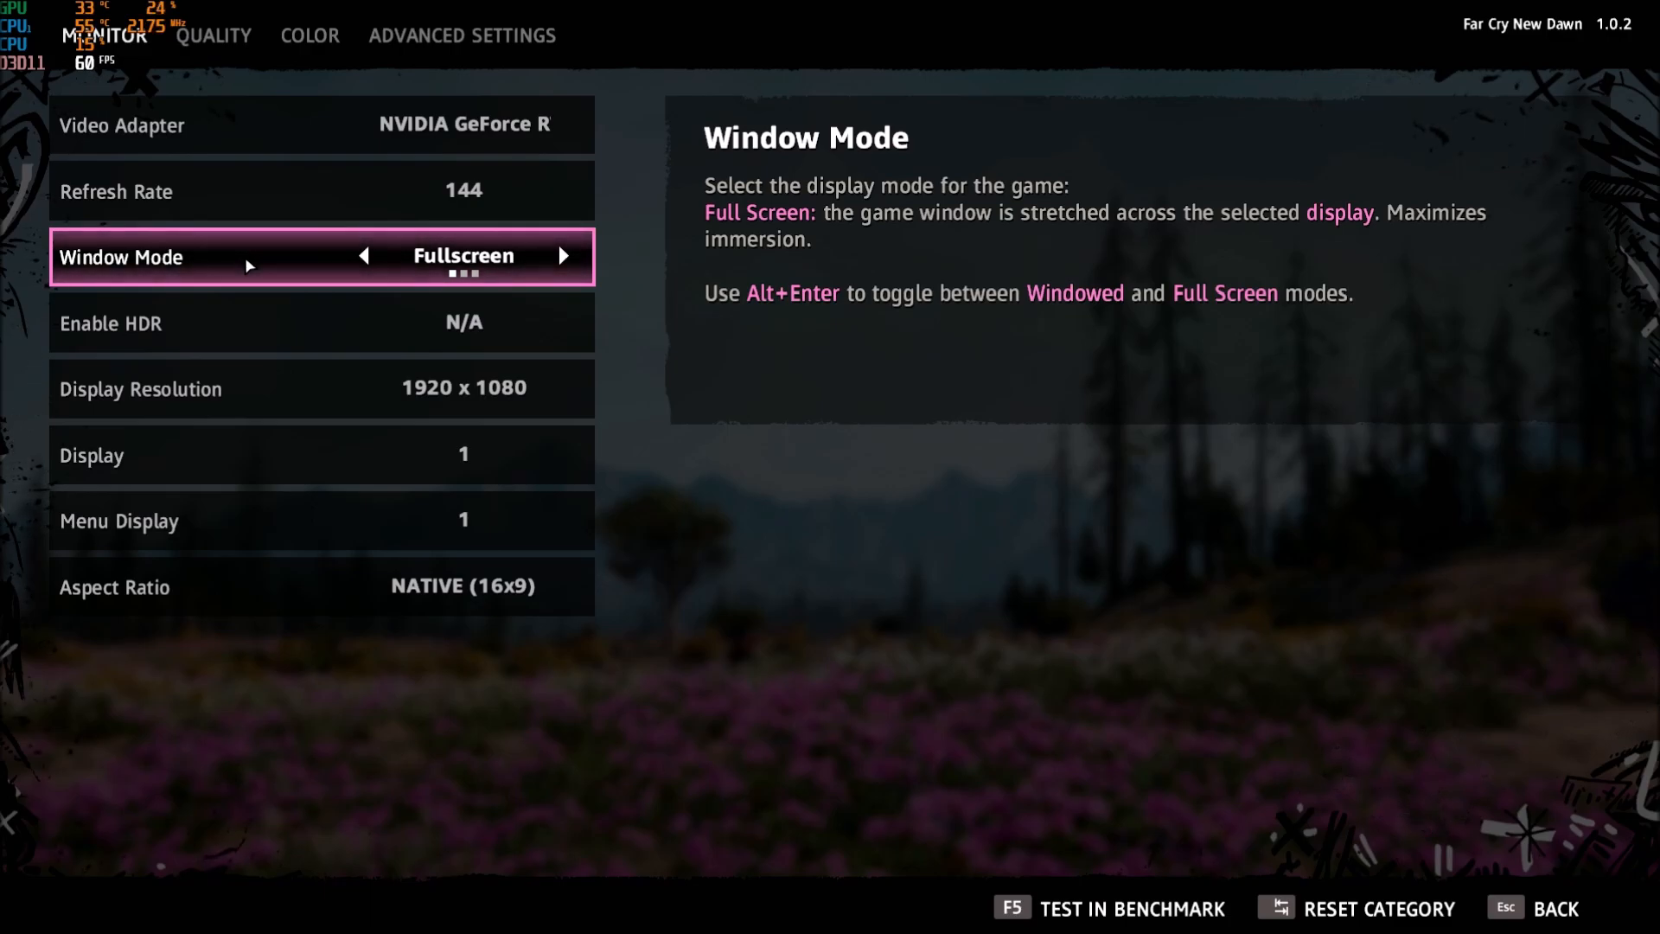
mouse_move(248, 265)
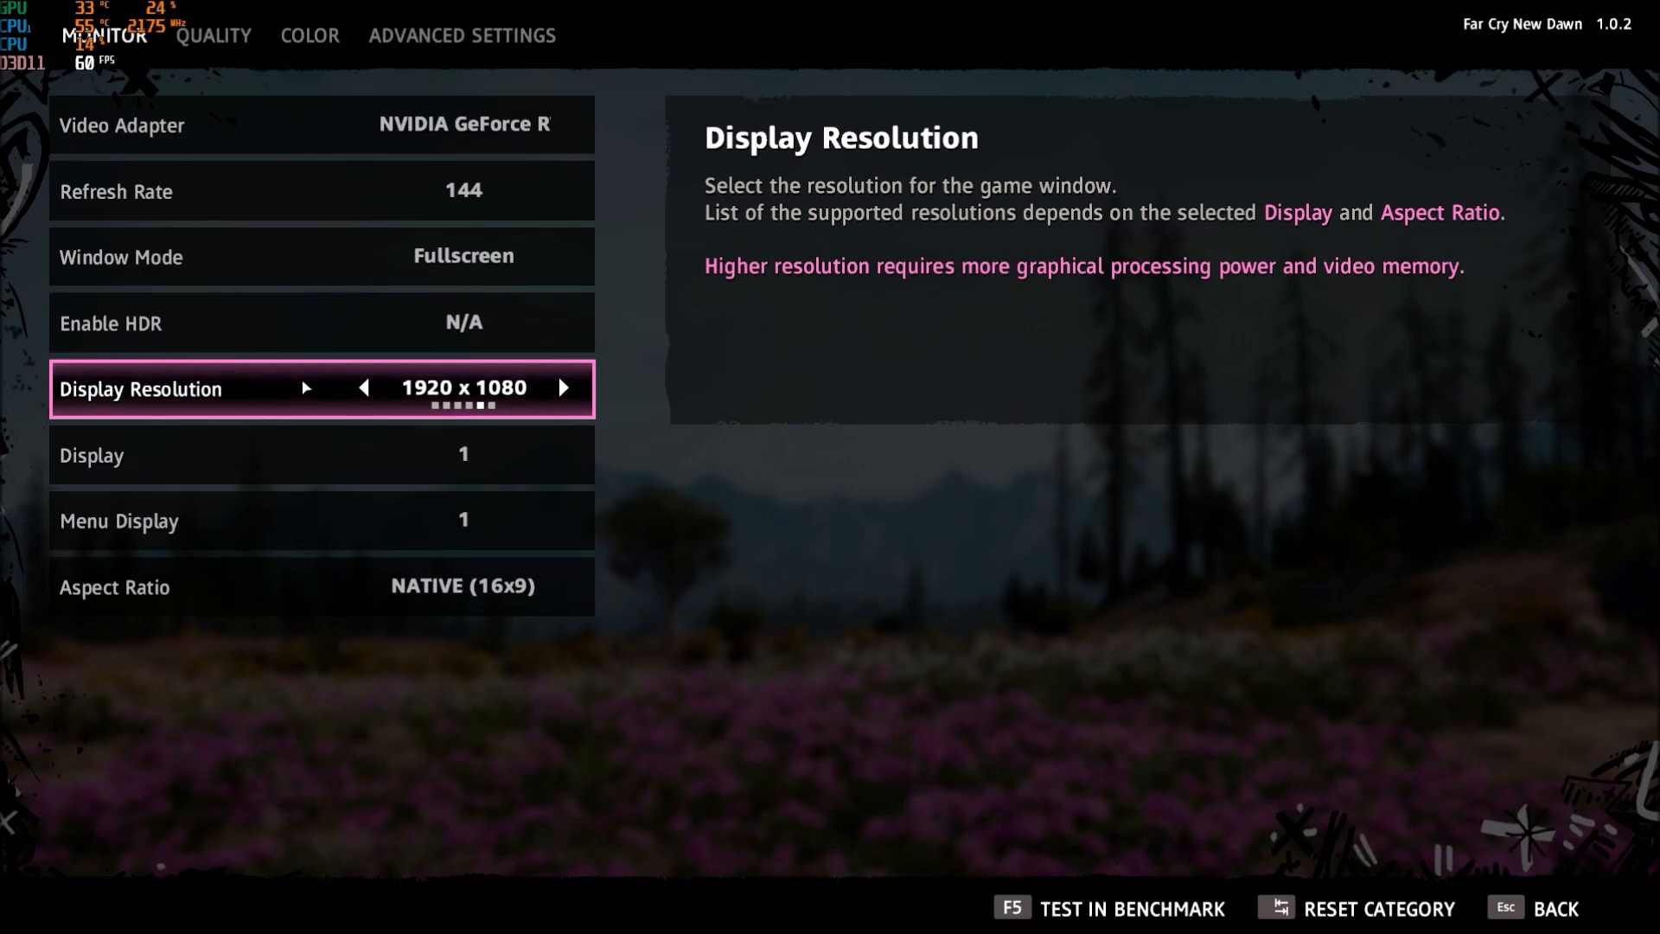
Switch to the QUALITY tab with Low shadows and Normal geometry and vegetation.
left_click(213, 35)
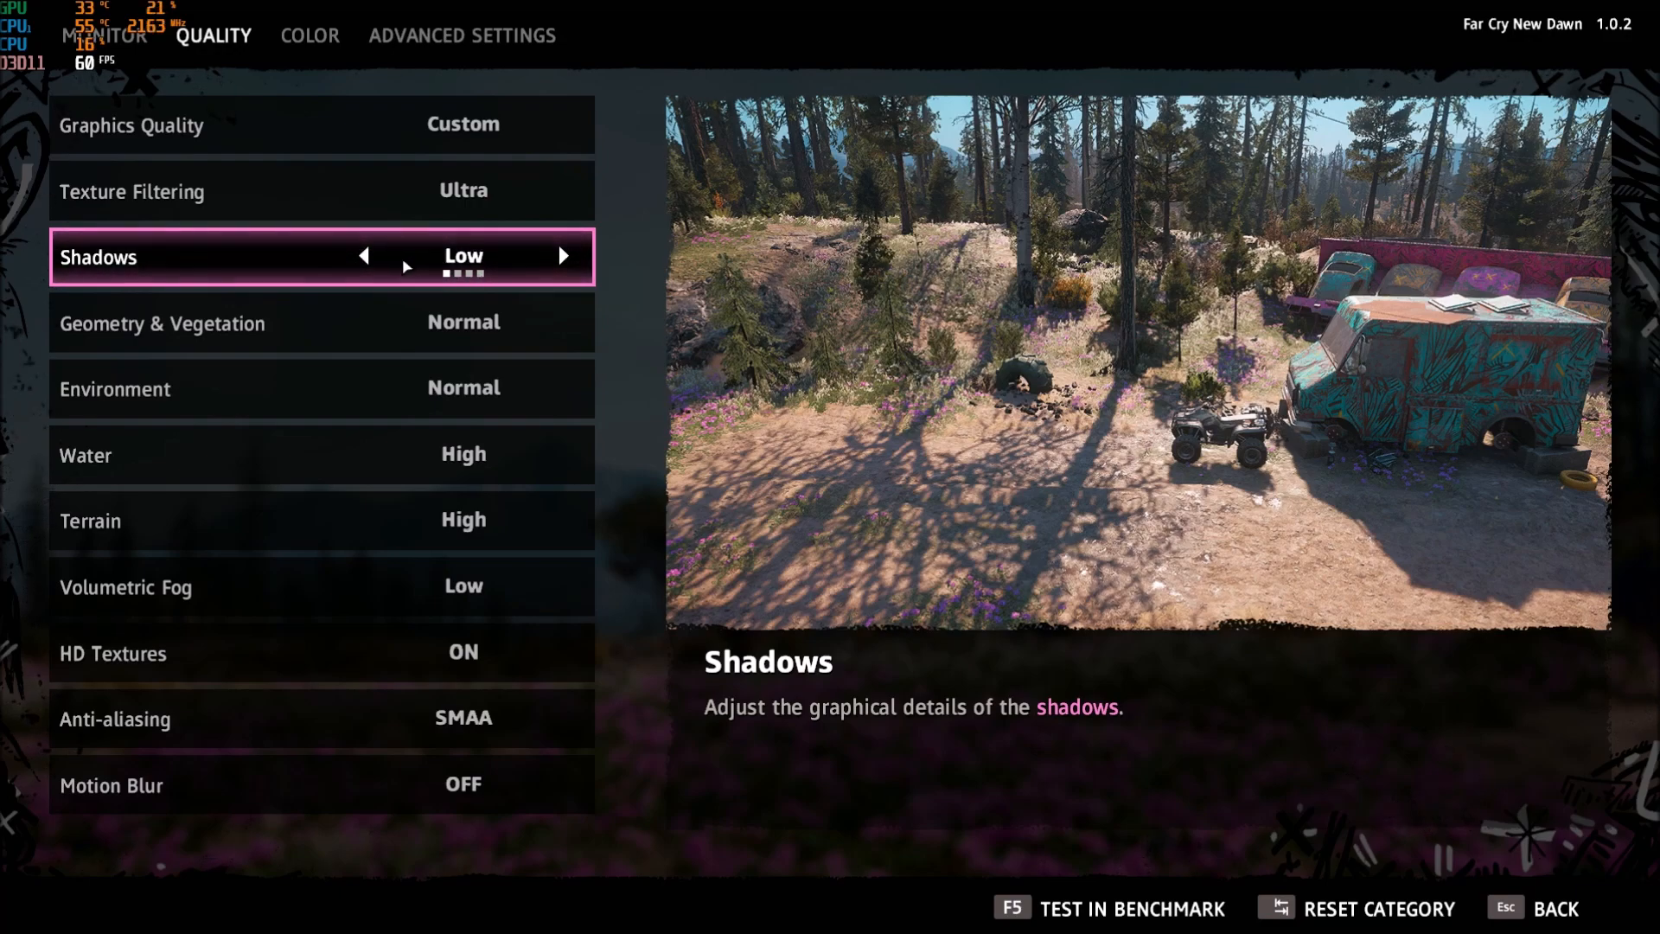
mouse_move(323, 264)
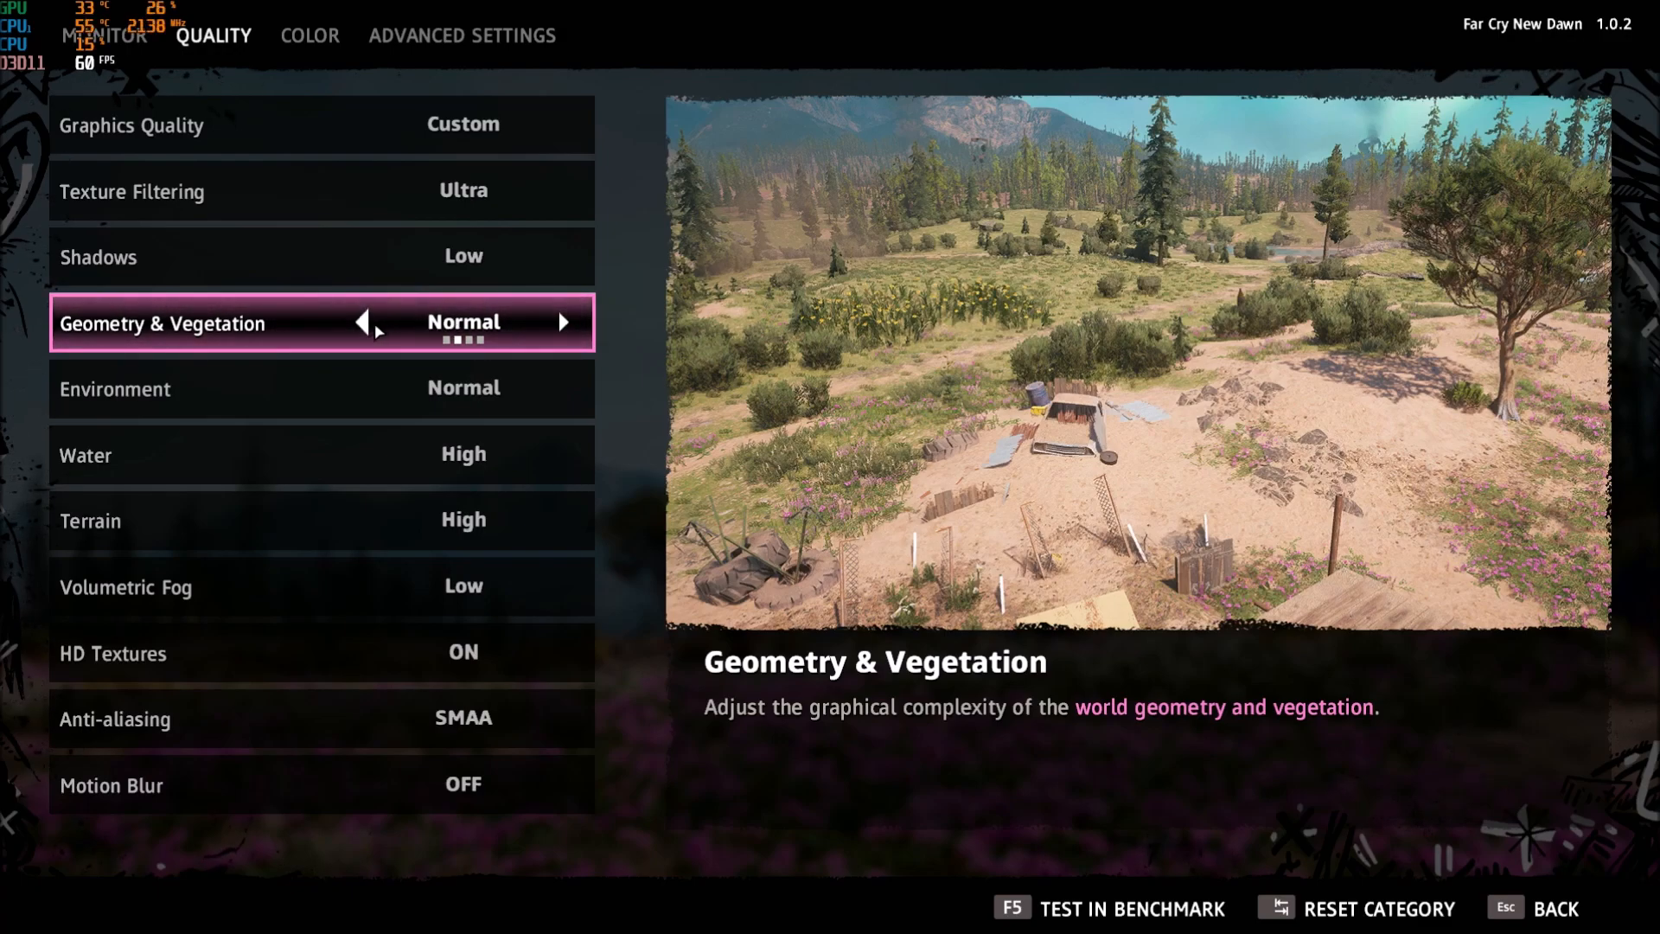
mouse_move(565, 322)
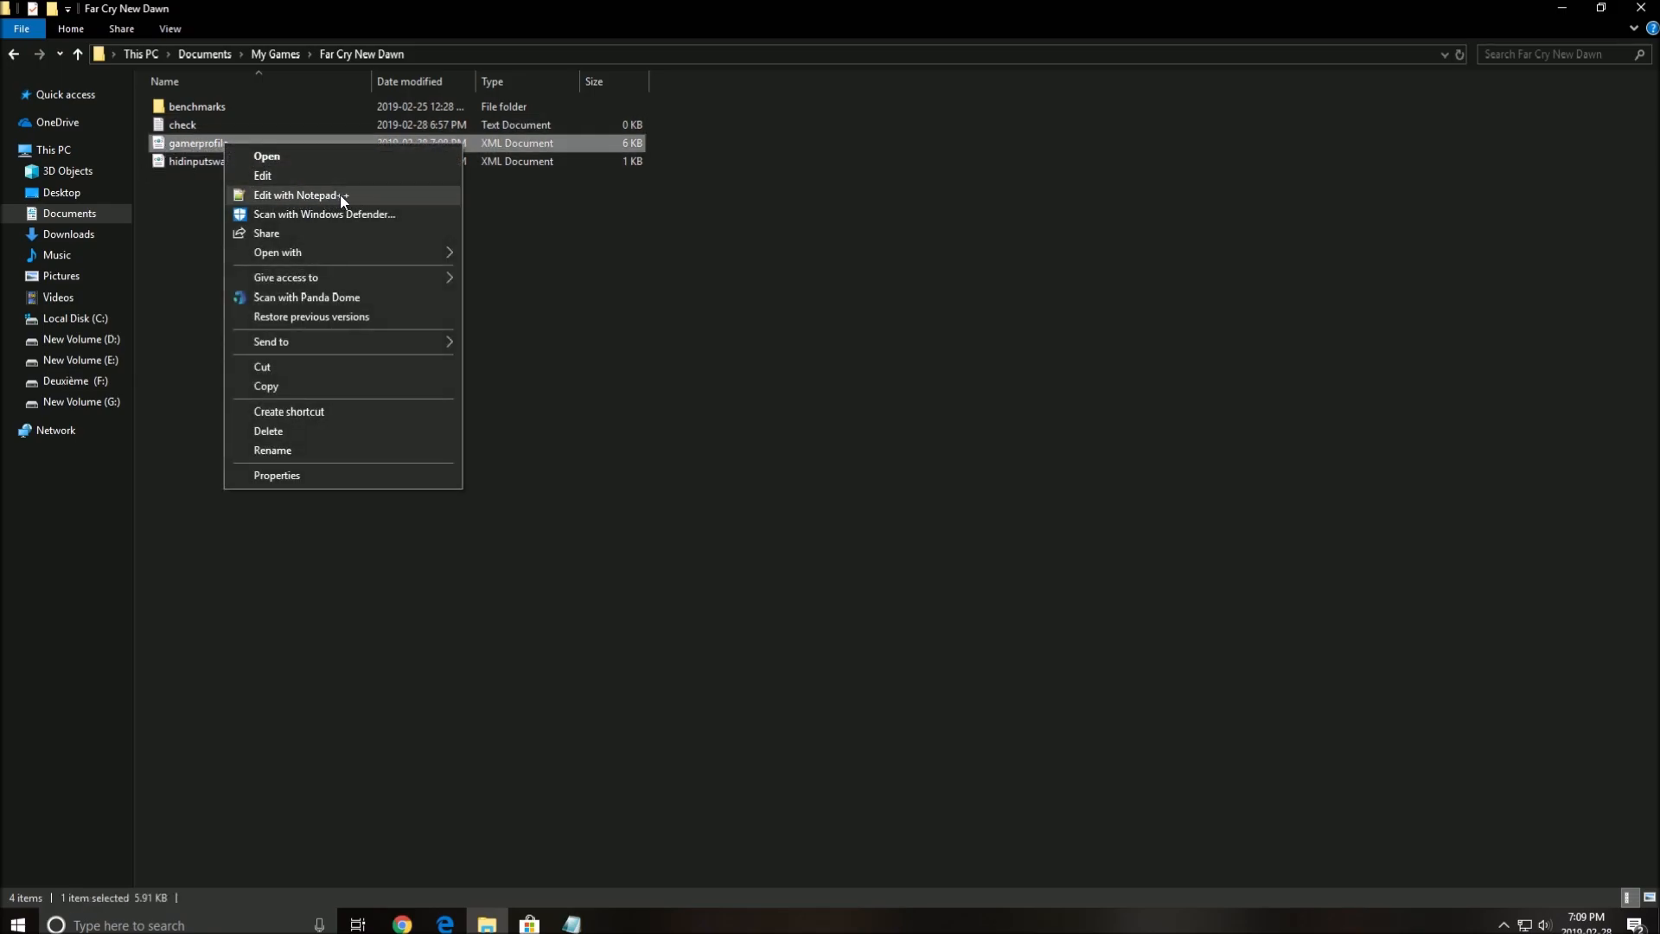
left_click(276, 475)
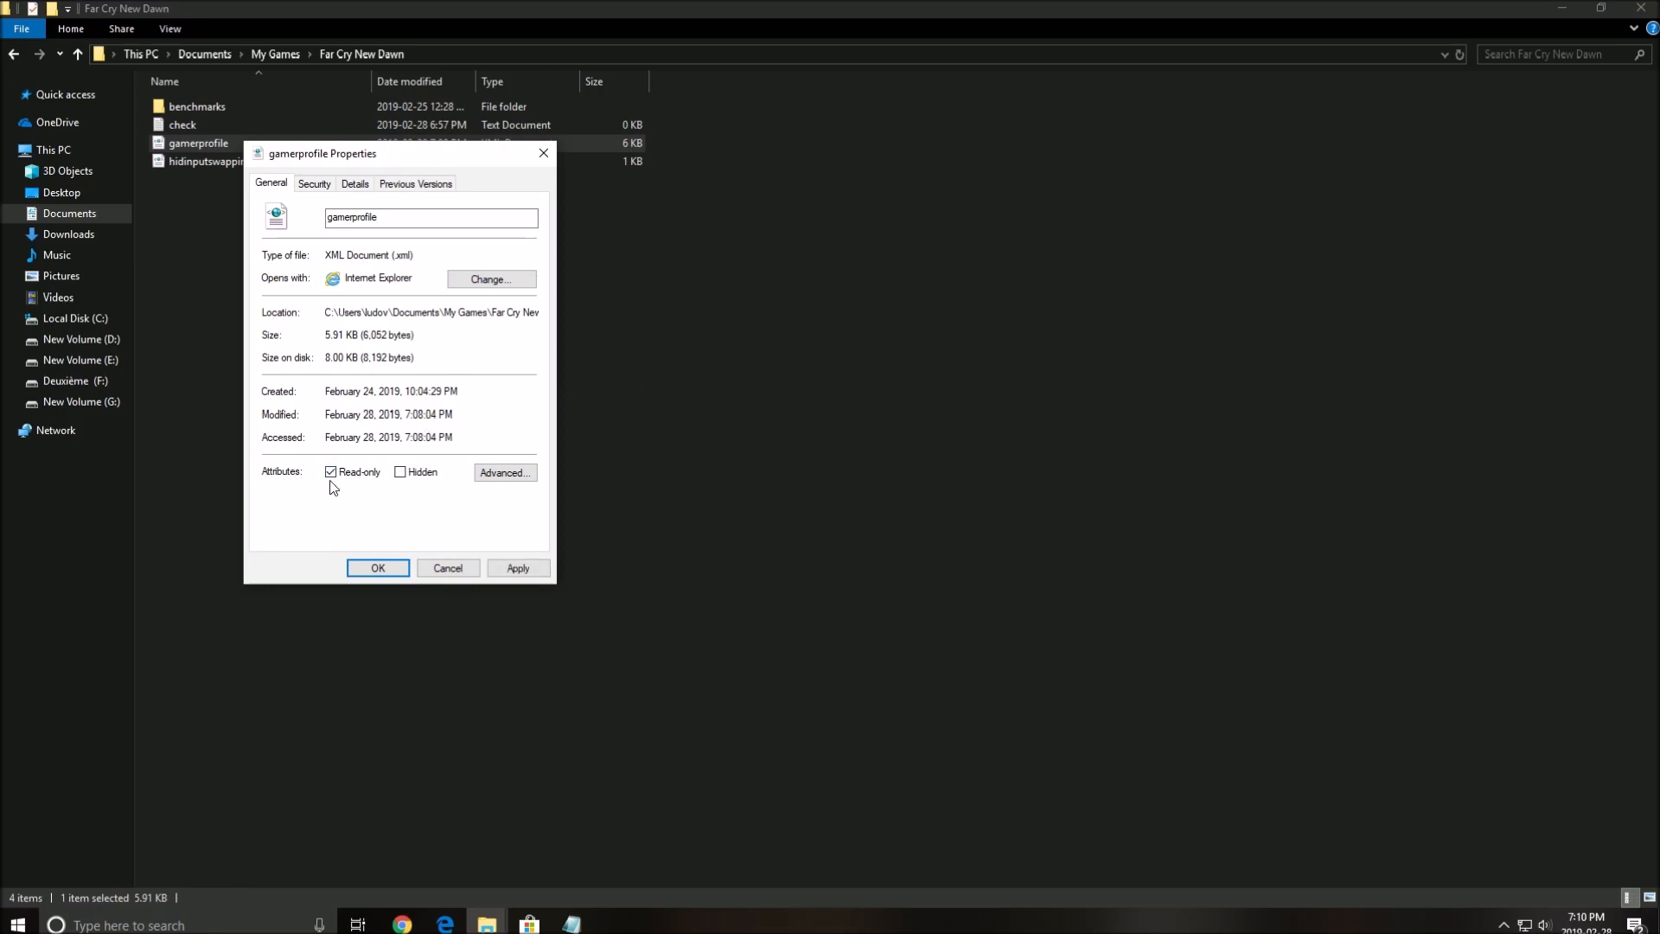